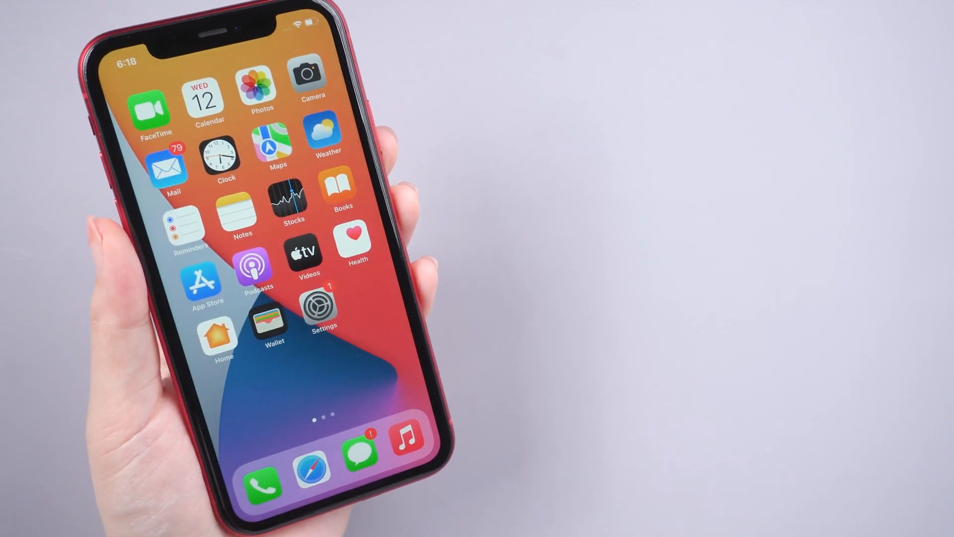
Step: Reach the Software Update page under Settings > General showing iOS 15.2
left_click(315, 310)
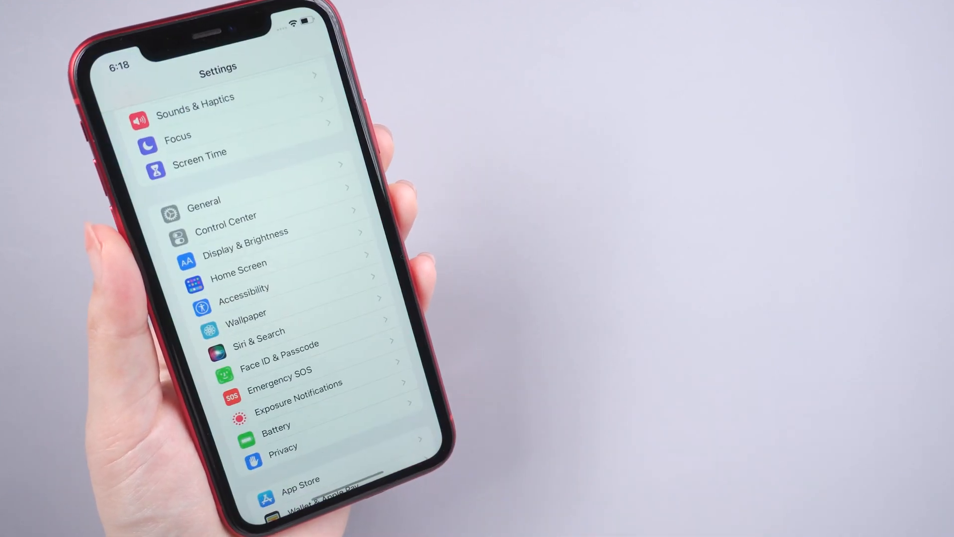
left_click(204, 201)
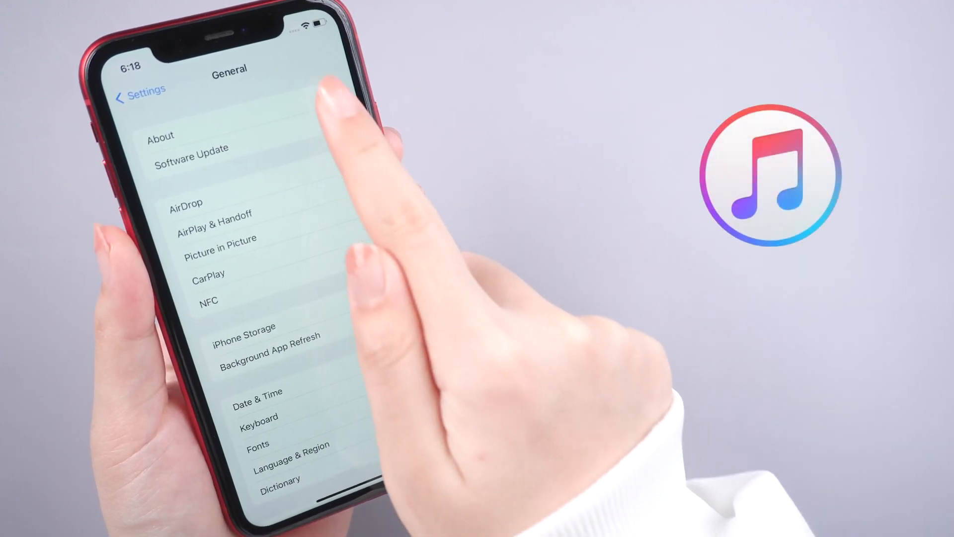
left_click(161, 134)
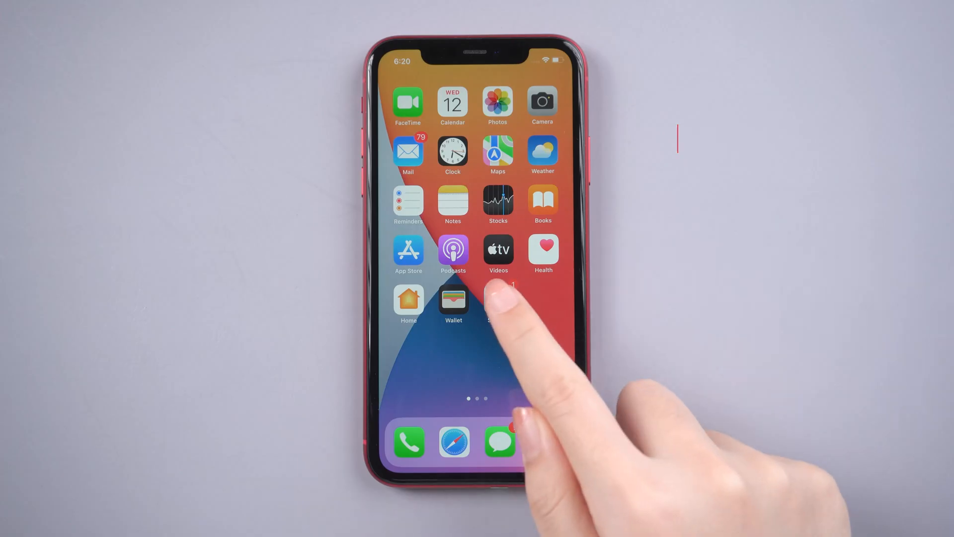
left_click(498, 304)
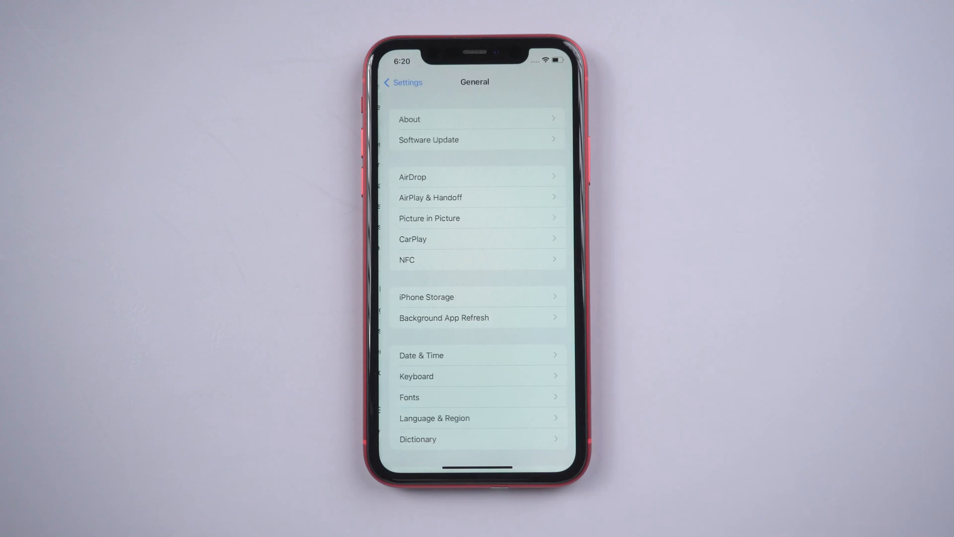
left_click(478, 139)
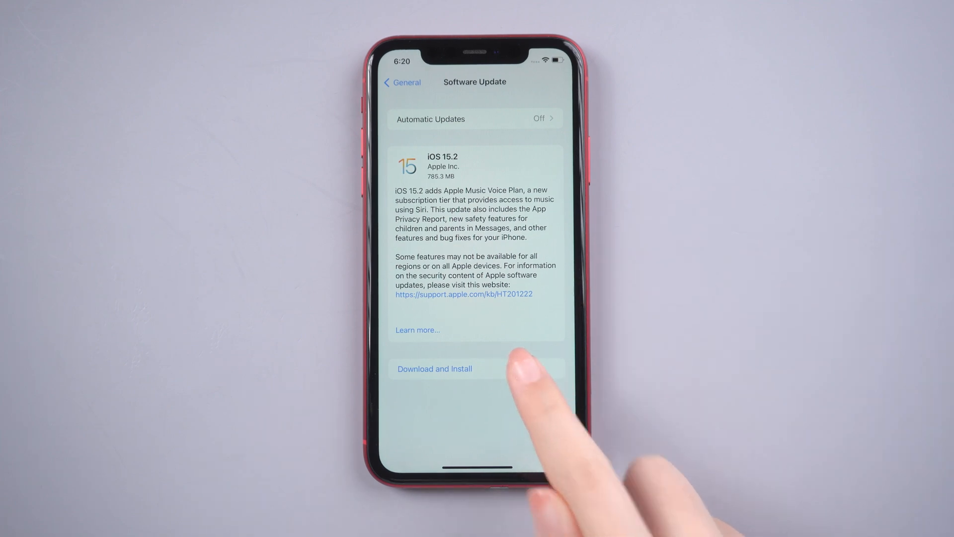
Step: Start downloading iOS 15.2, choosing Don't Use Cellular Data so it uses WLAN only
left_click(435, 368)
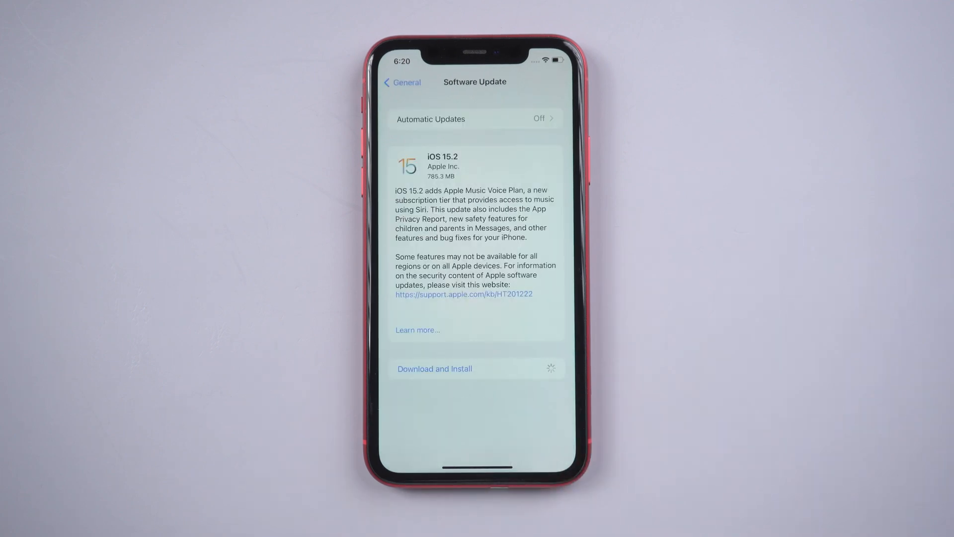
left_click(435, 367)
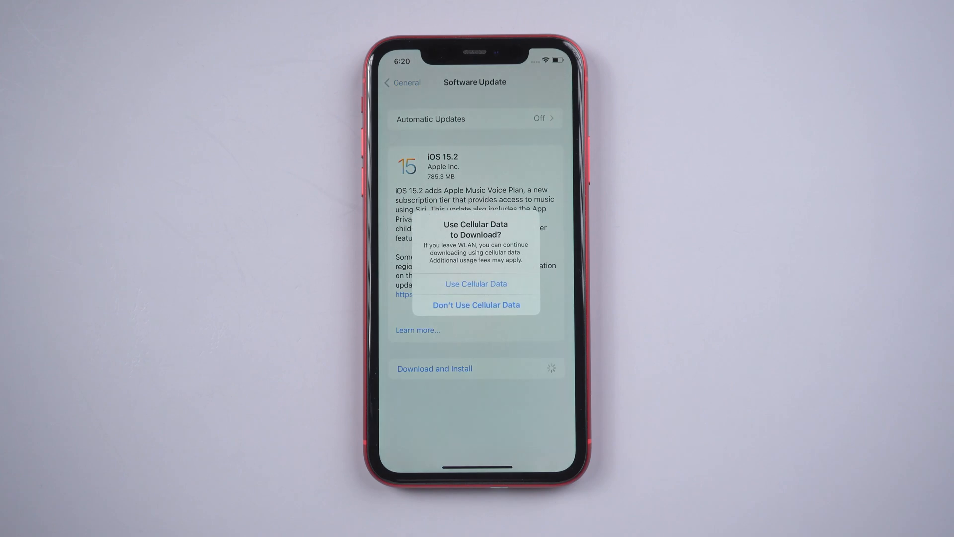
left_click(475, 304)
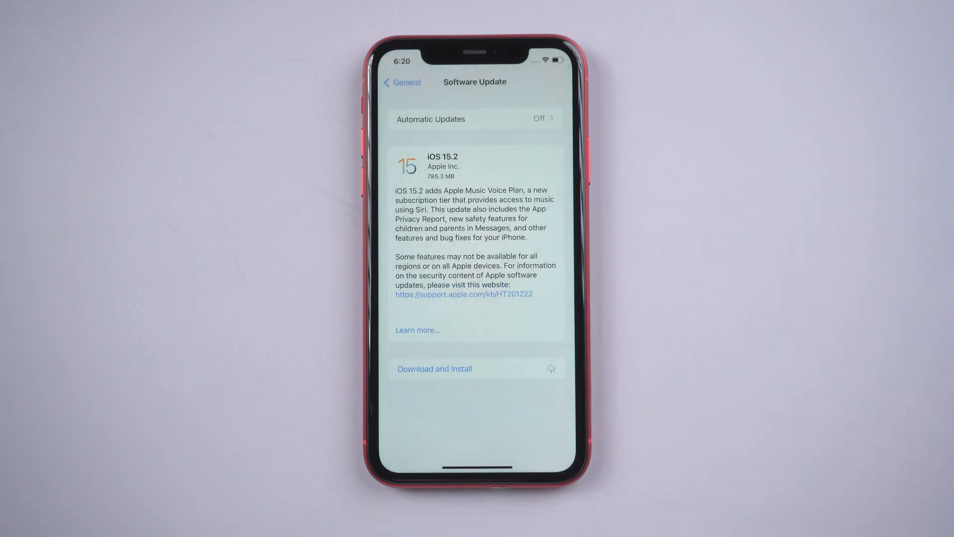
left_click(434, 368)
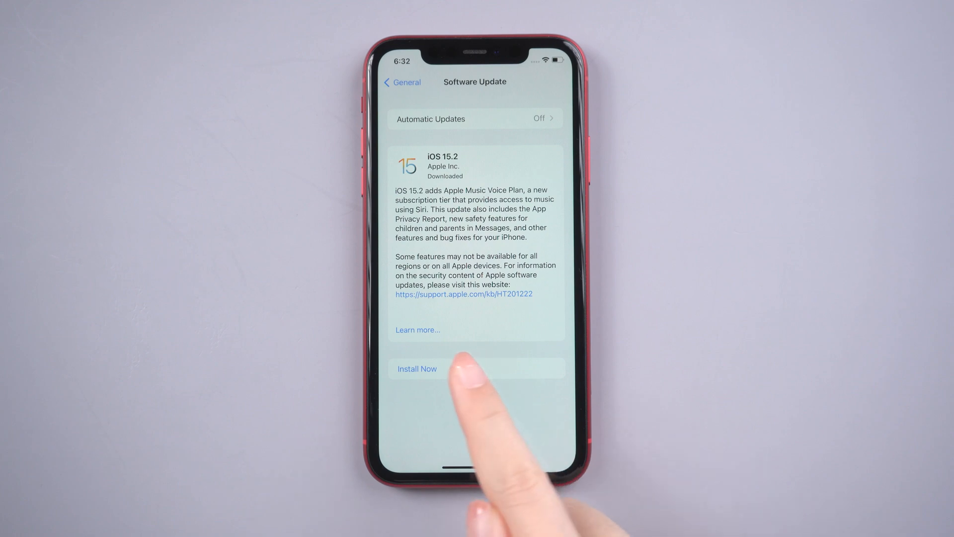
Step: Install the downloaded iOS 15.2 update with Install Now
left_click(416, 368)
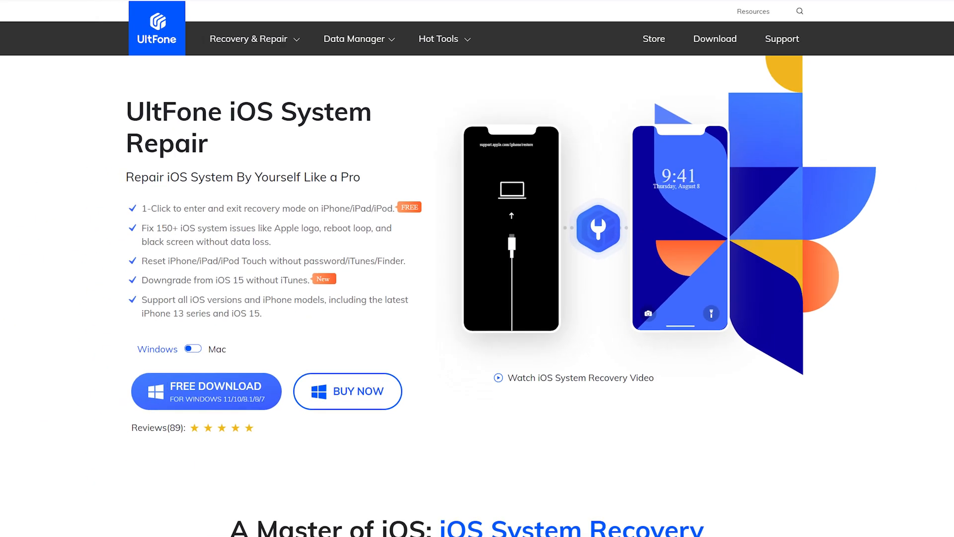
Step: Scroll down the UltFone iOS System Repair product page to review it
scroll("down", 3)
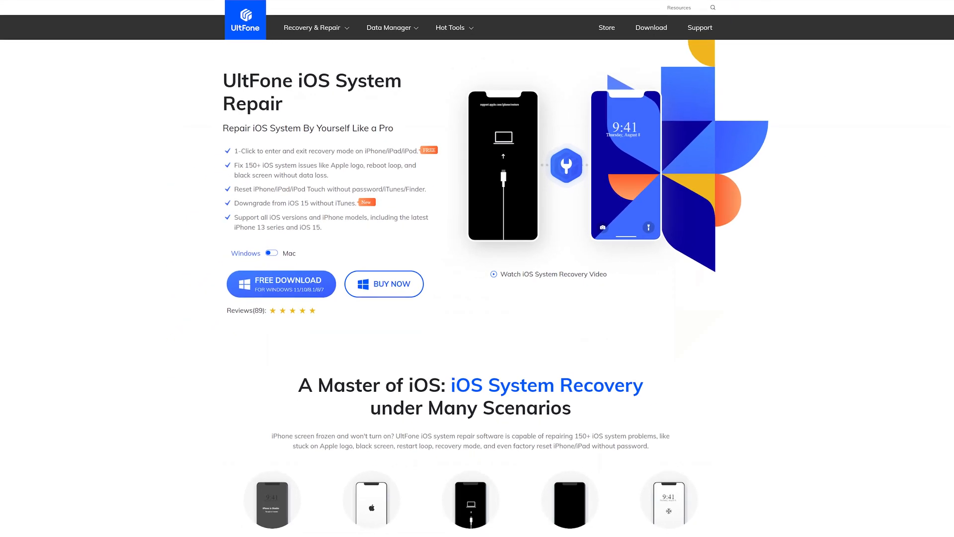
scroll("down", 3)
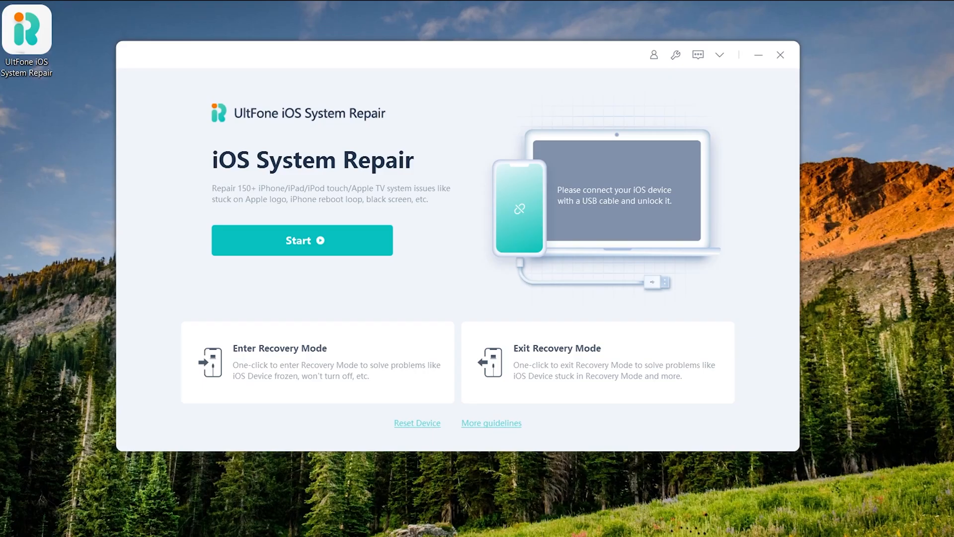
mouse_move(486, 302)
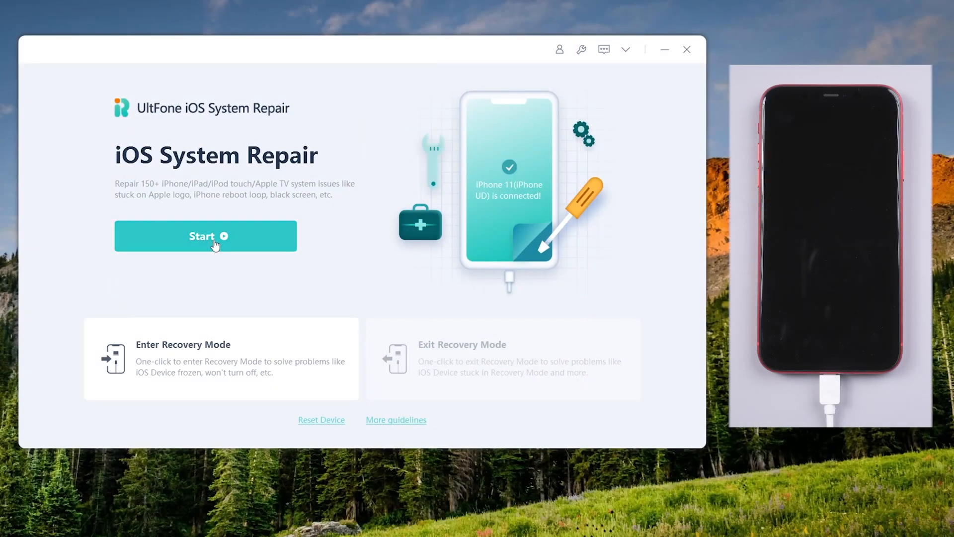
Step: Start a Standard Repair for the iPhone 11 and download firmware 15.2
left_click(205, 237)
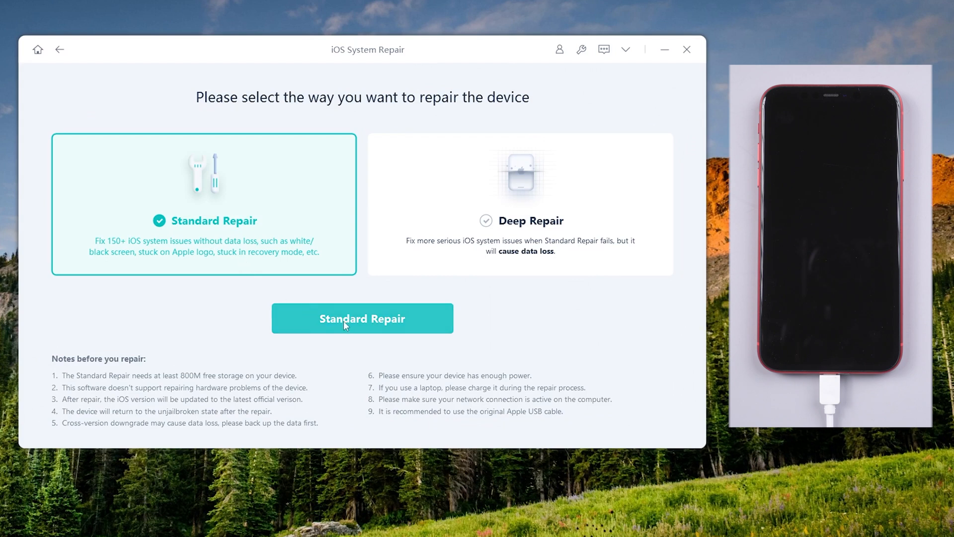
left_click(362, 318)
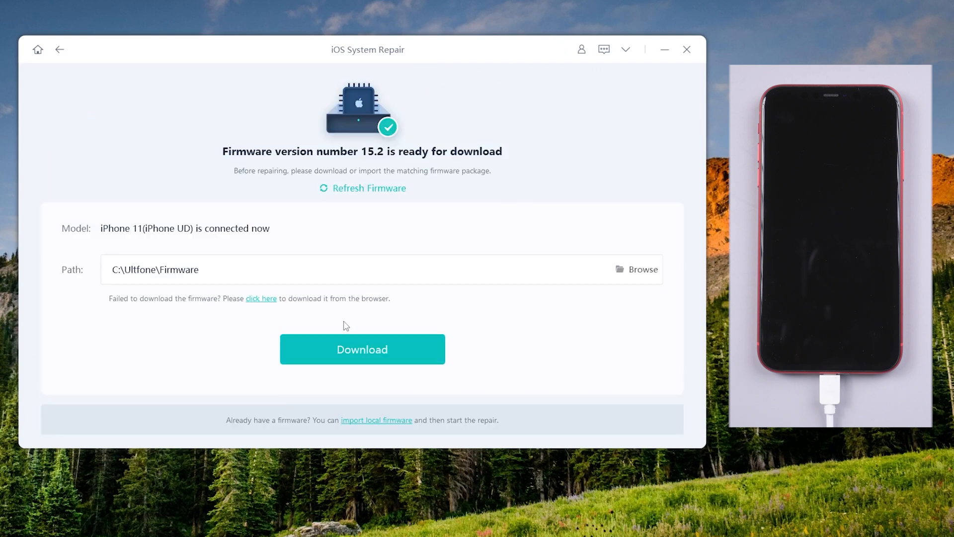
mouse_move(408, 364)
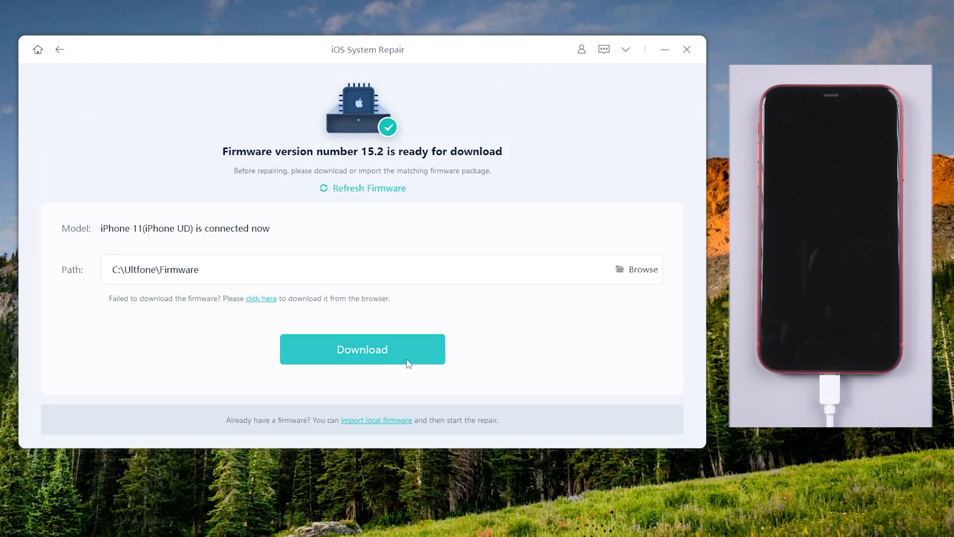
left_click(362, 349)
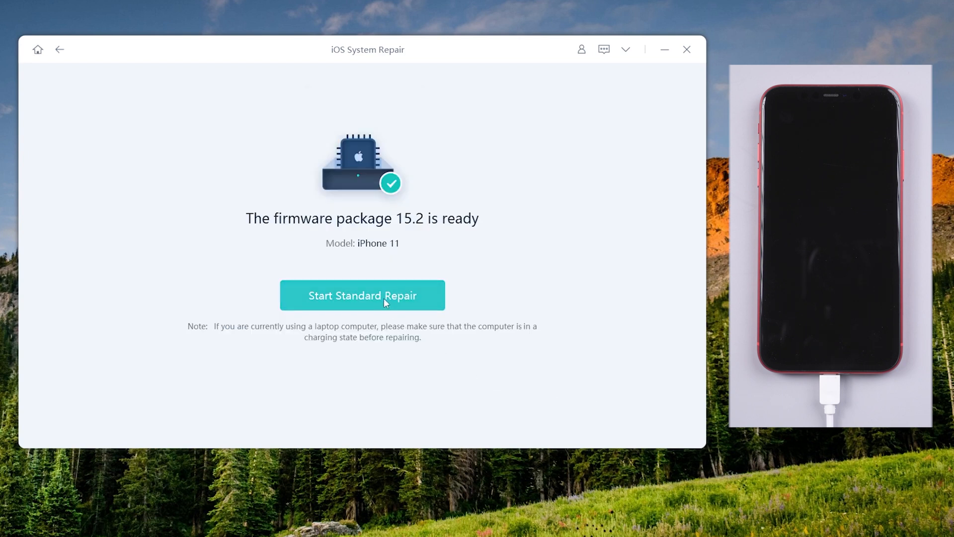
Step: Run the Standard Repair with firmware 15.2 until the iPhone reboots
left_click(362, 295)
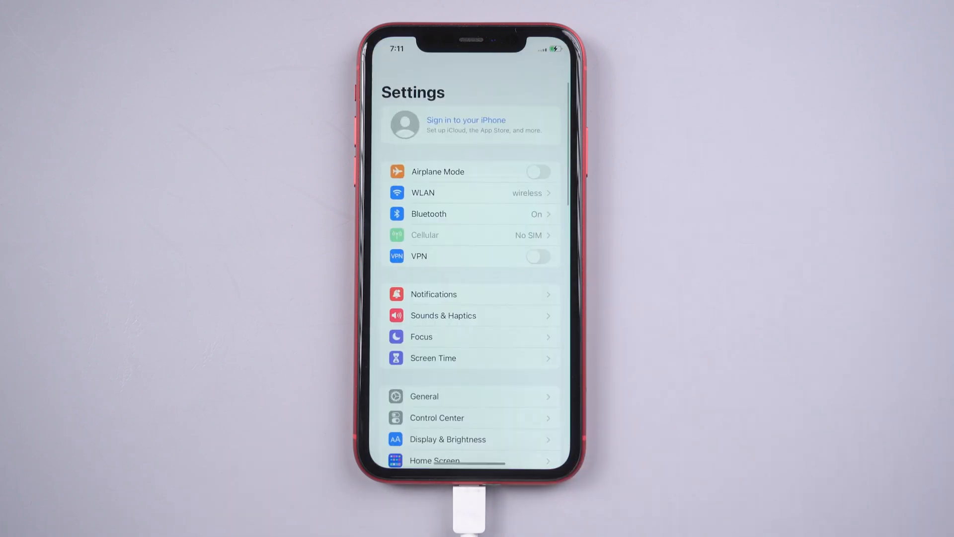
Step: Open General and its Software Update page on the repaired iPhone
left_click(424, 396)
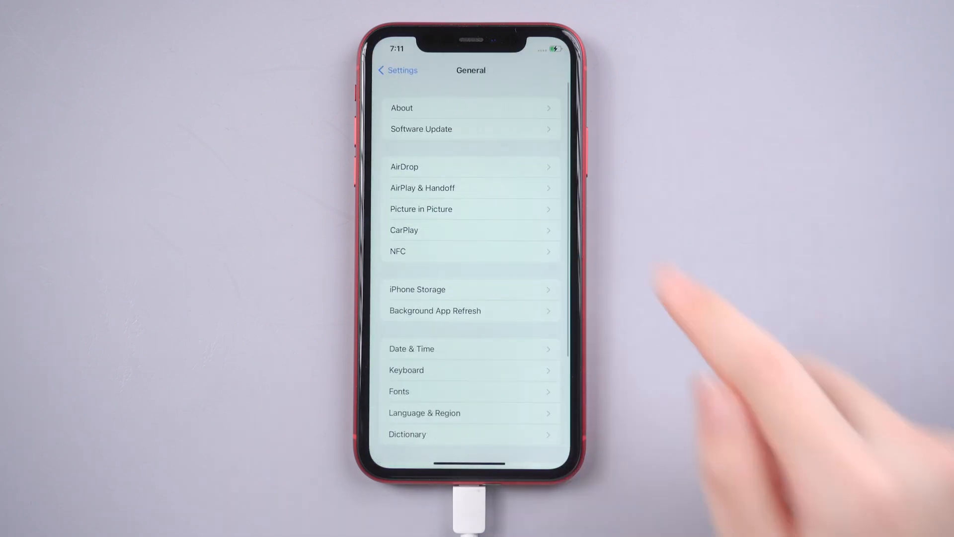
left_click(470, 108)
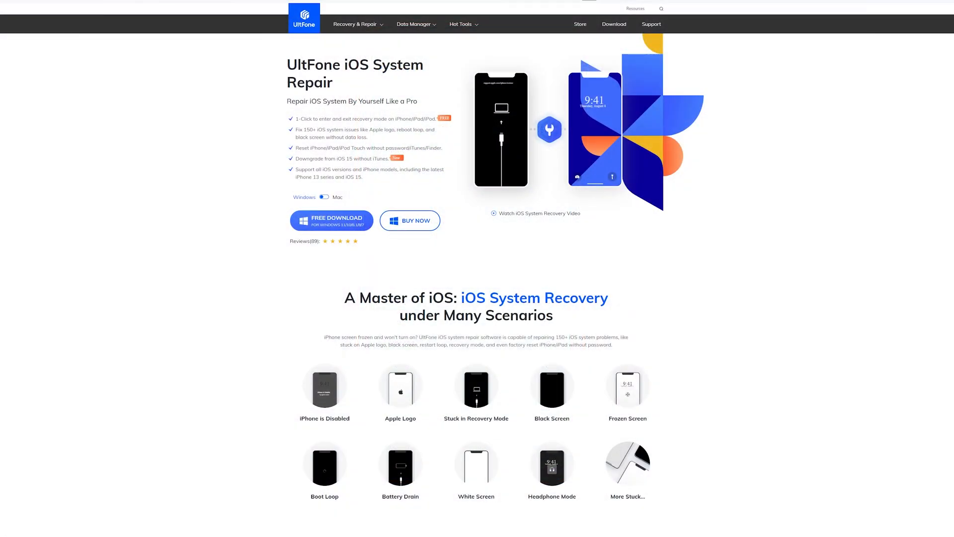
scroll("down", 3)
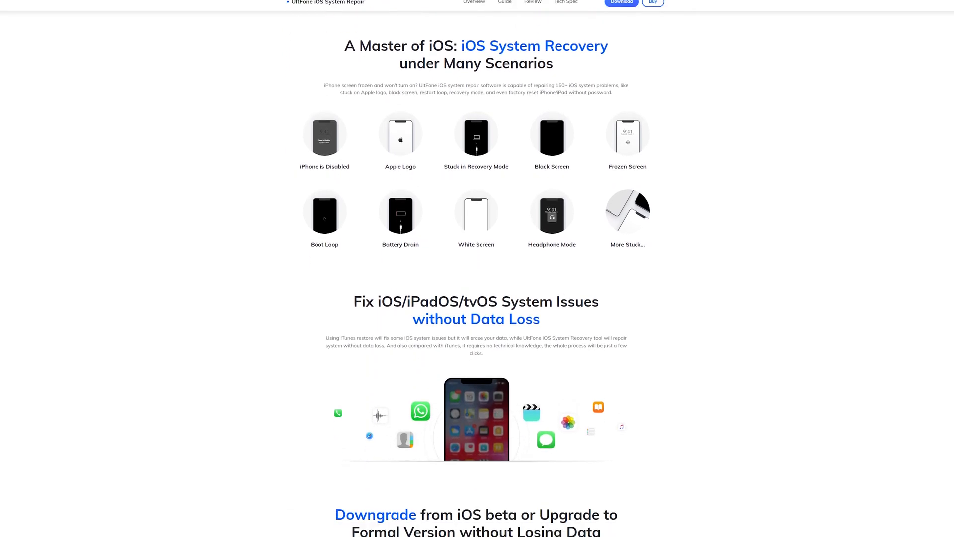
scroll("down", 3)
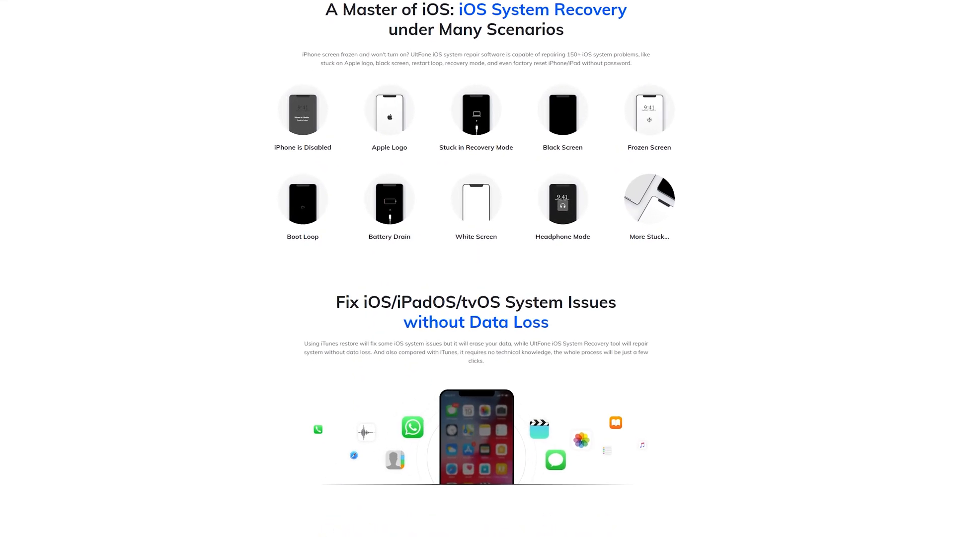
scroll("down", 3)
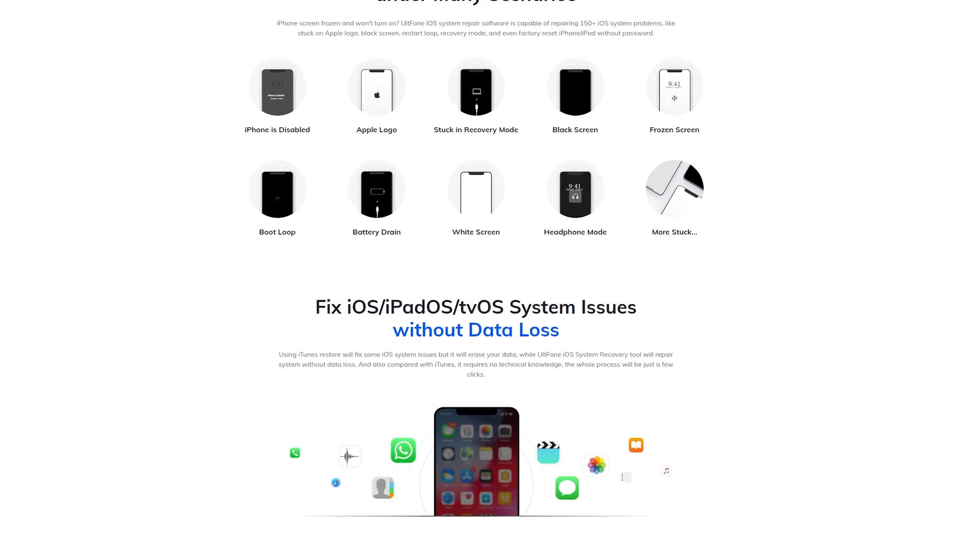
scroll("up", 3)
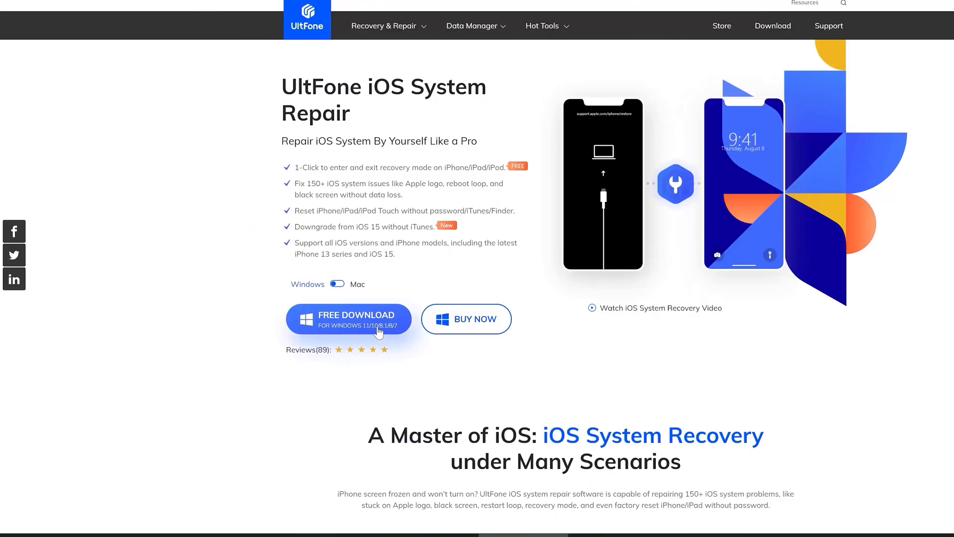
left_click(348, 319)
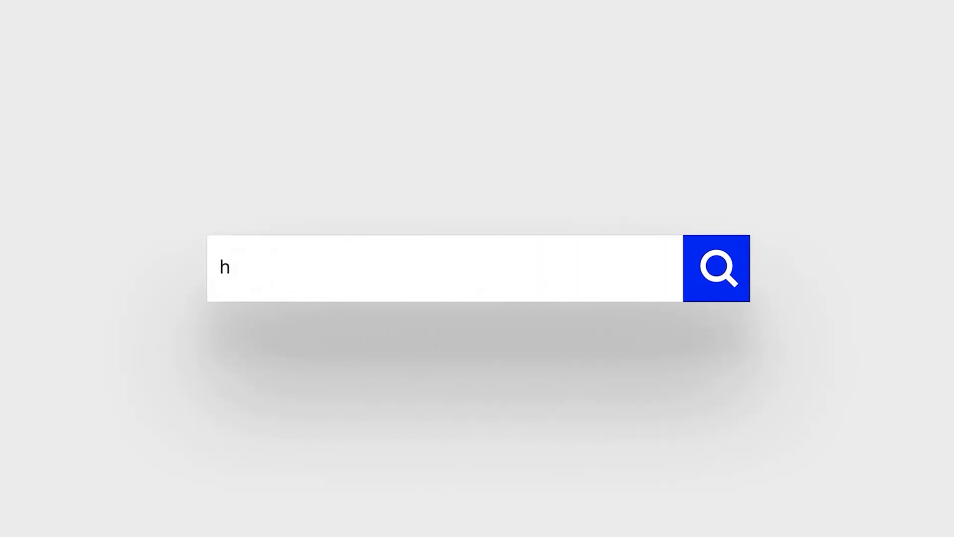
type("https://www.ultfone.com/ios-system-repair.html")
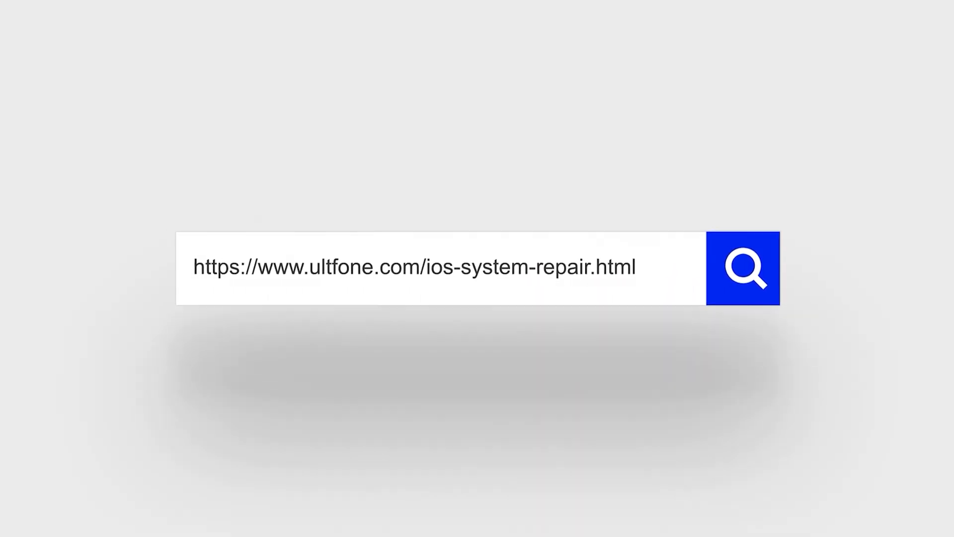